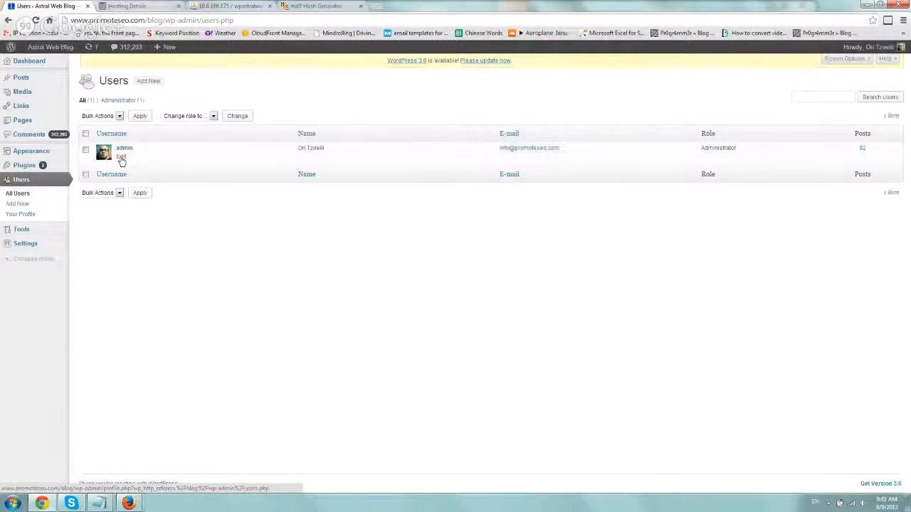
- Open the Edit profile page for the admin row in the Users list
click(121, 156)
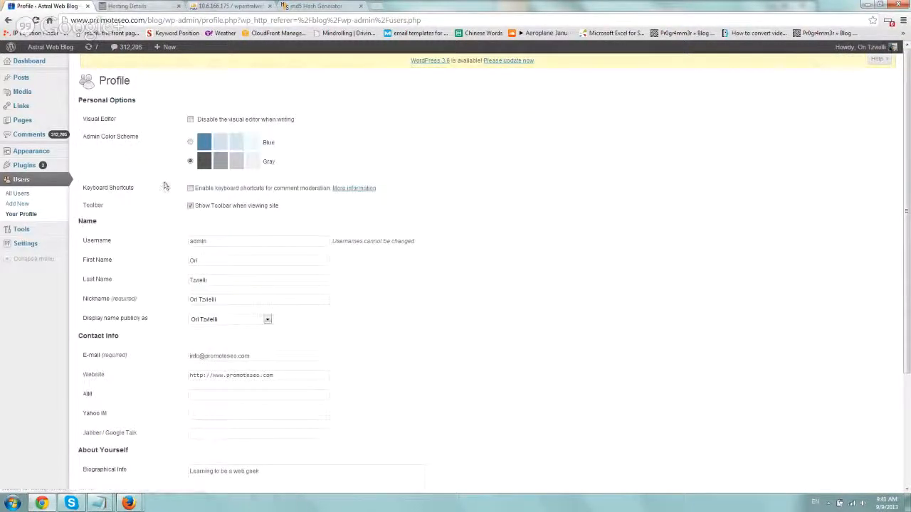
scroll(down, 3)
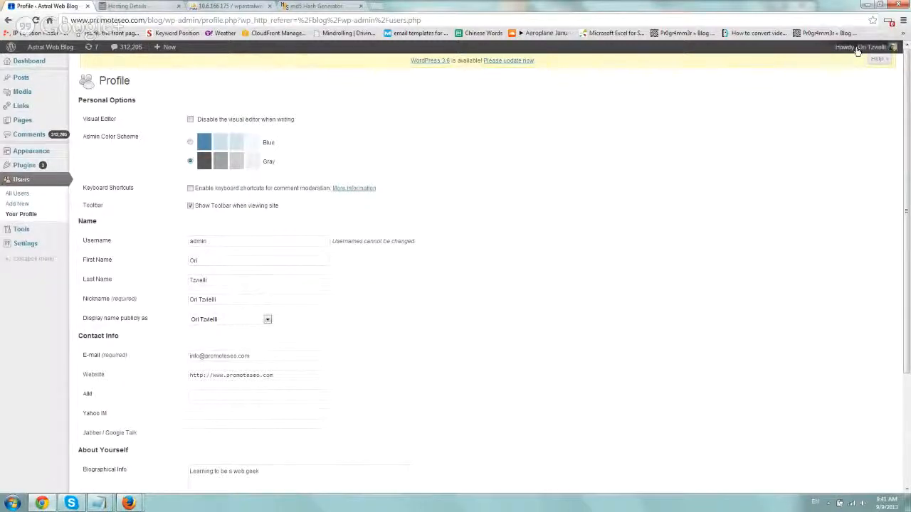
- Log out of WordPress from the Howdy account menu
click(854, 47)
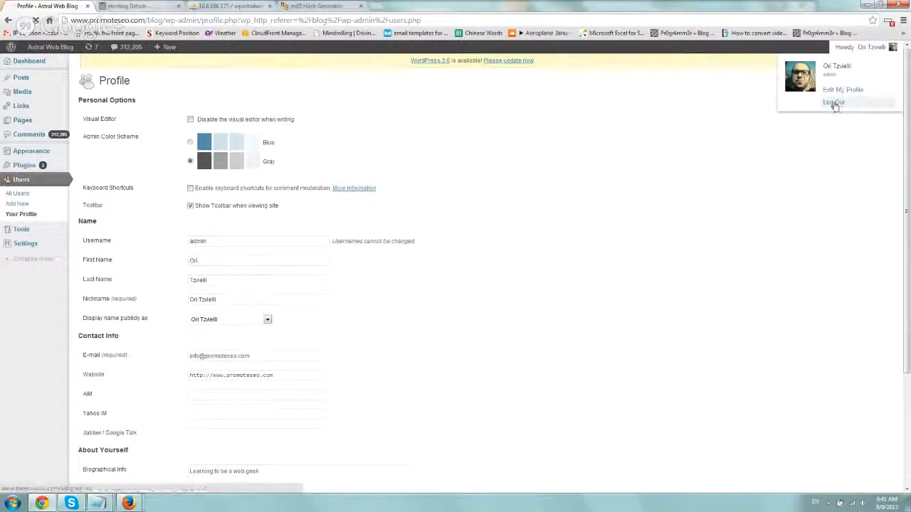
click(833, 102)
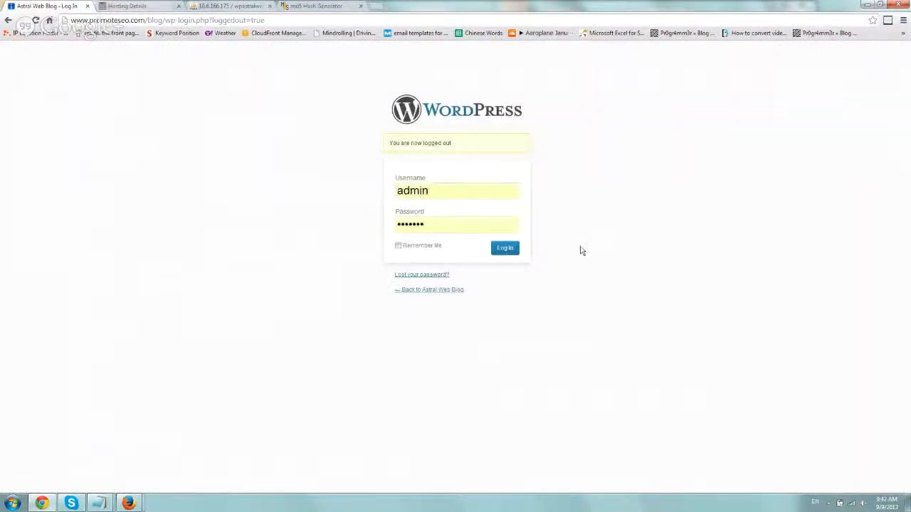
mouse_move(639, 282)
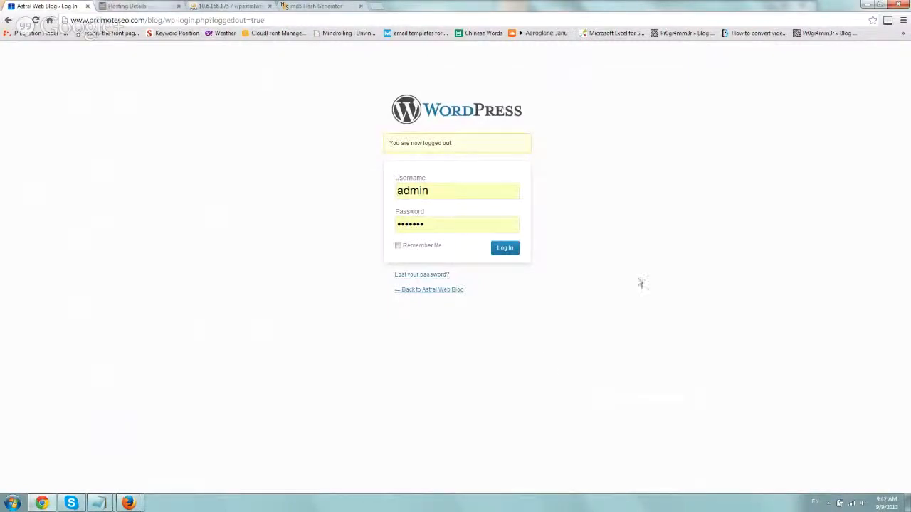
mouse_move(676, 250)
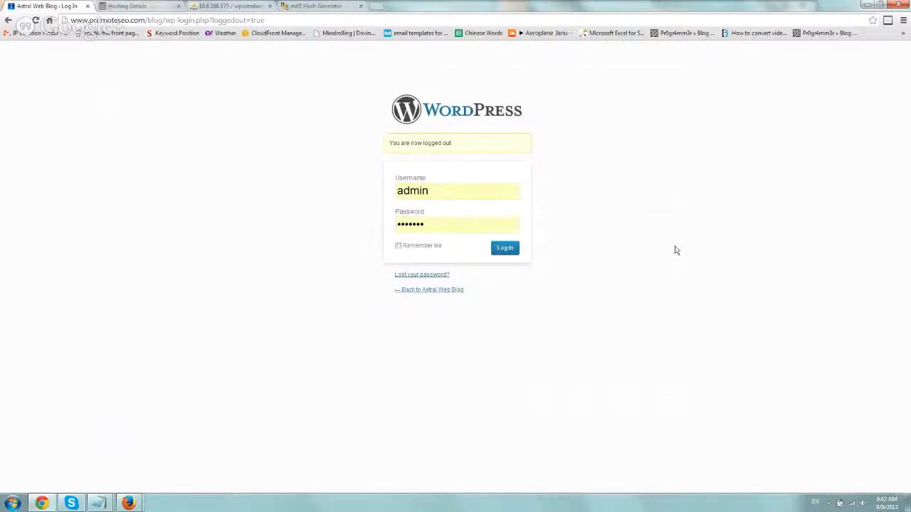
mouse_move(422, 275)
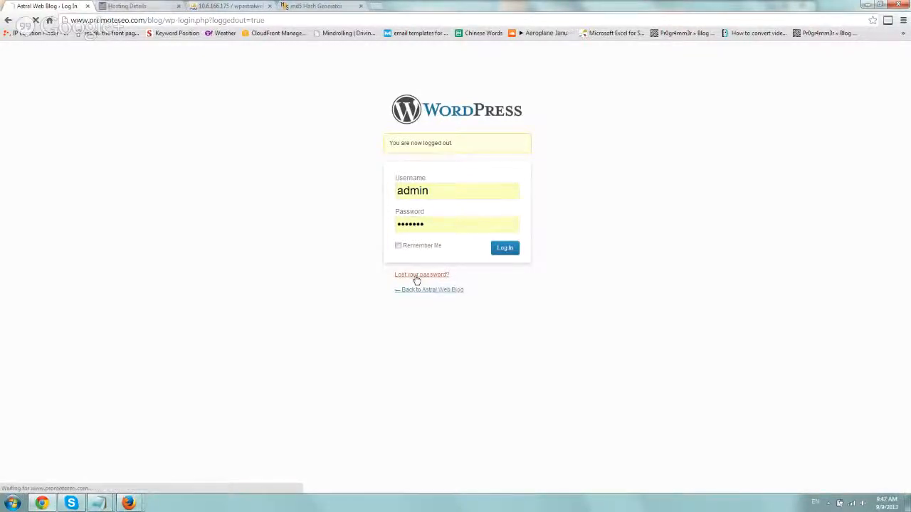
- Visit the lost-password page, then browse wp_users in phpMyAdmin and edit the admin row
click(421, 275)
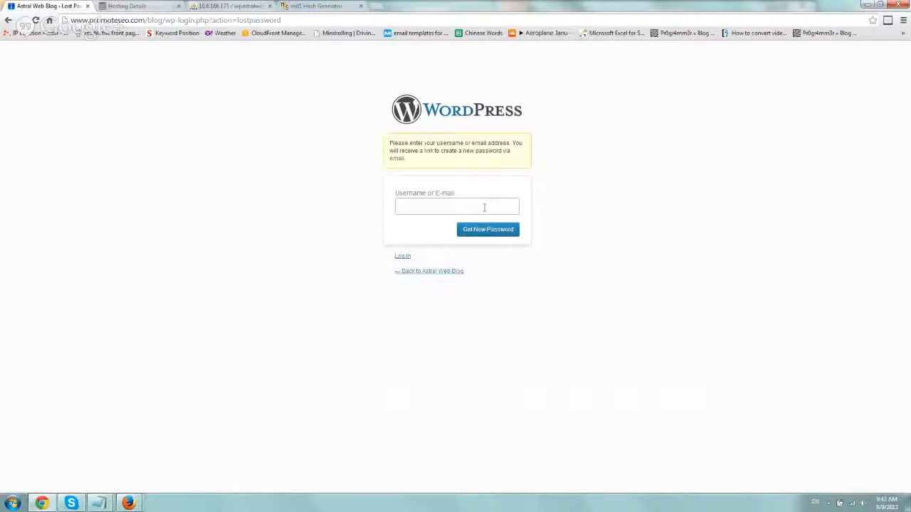
click(457, 207)
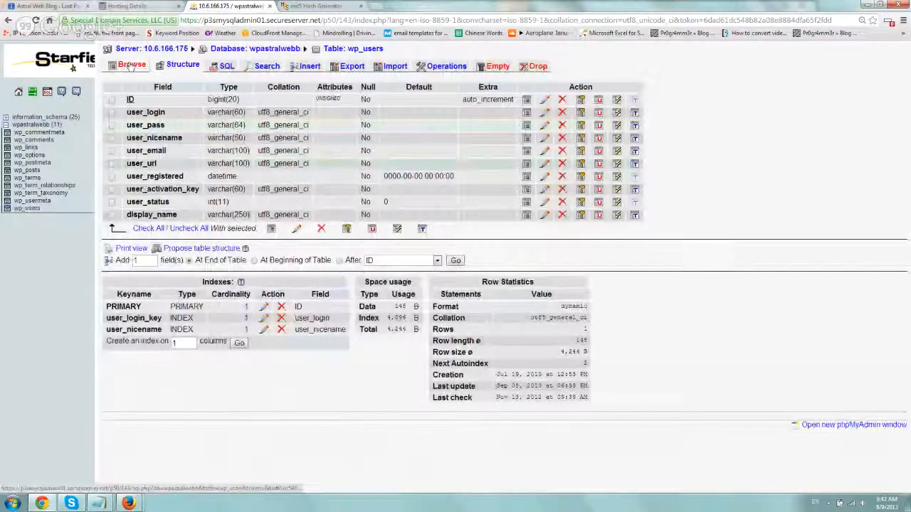
click(132, 66)
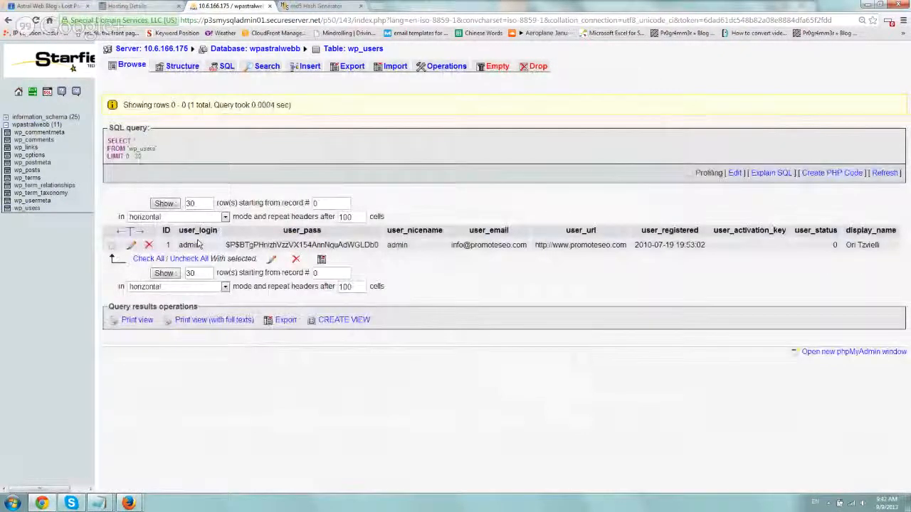
click(112, 245)
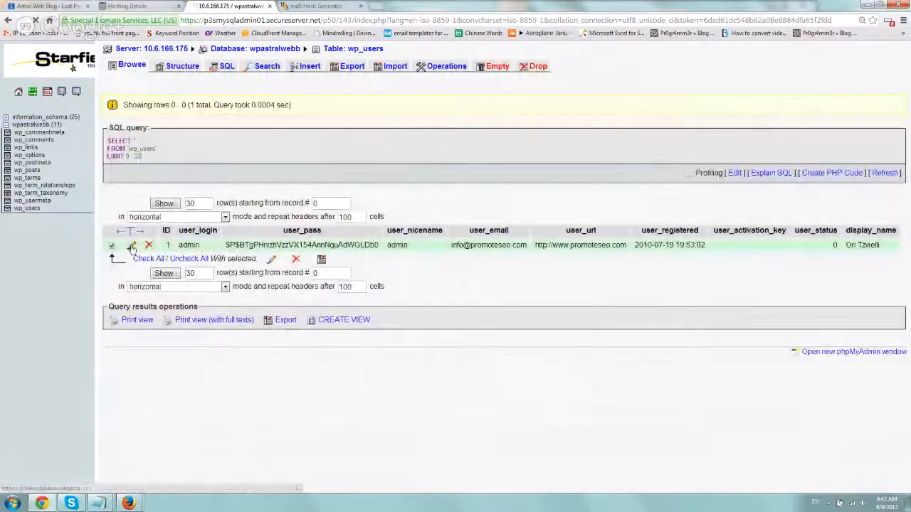
click(130, 245)
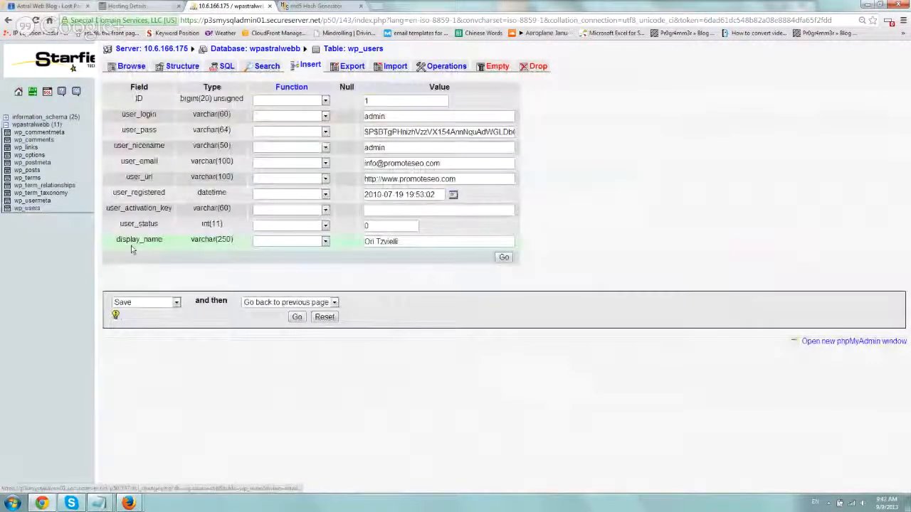
double_click(139, 130)
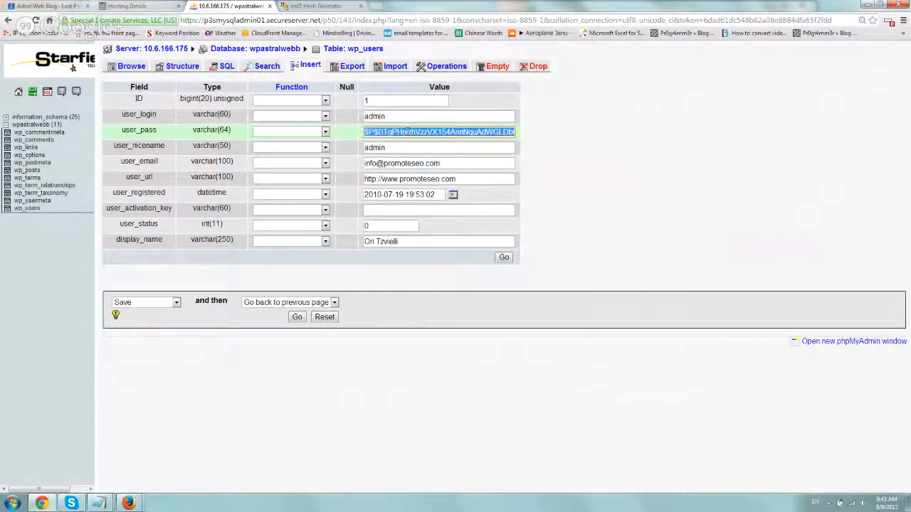
click(317, 6)
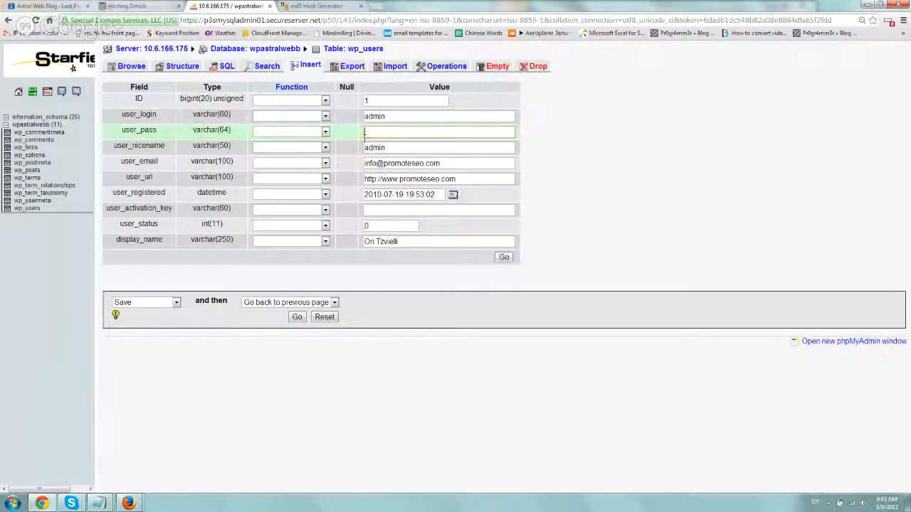
click(504, 257)
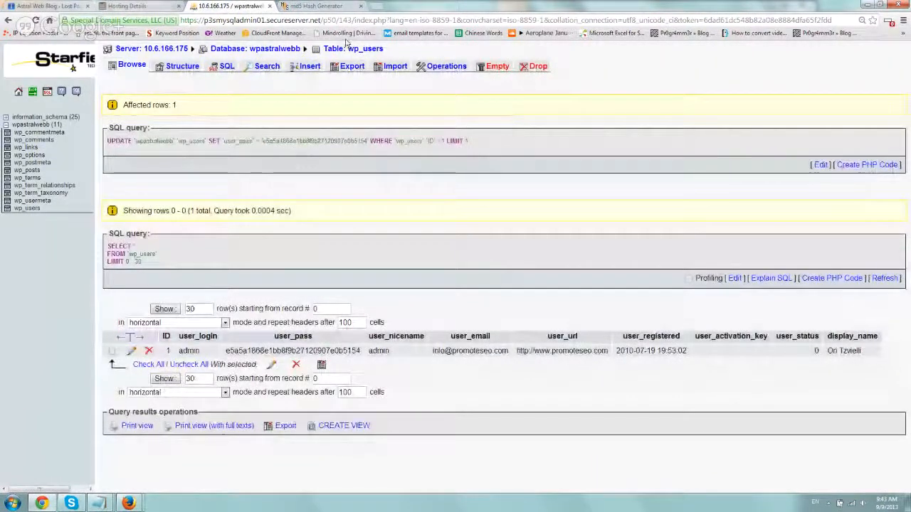
click(320, 6)
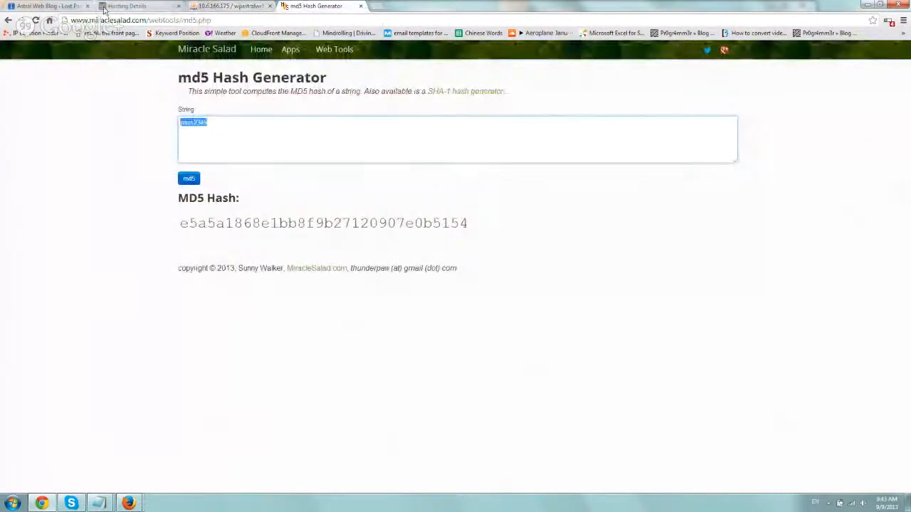